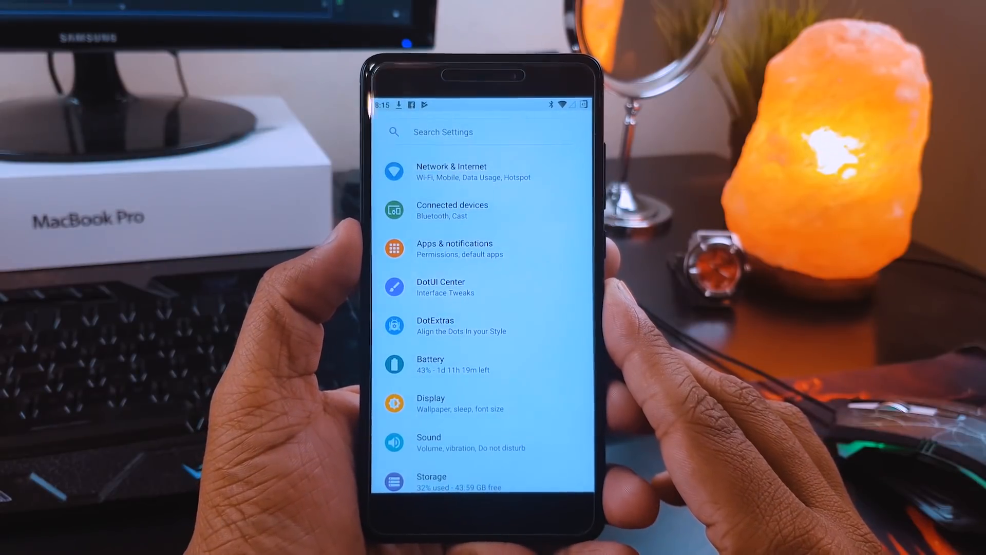
# Scroll up through the Android Settings list
pyautogui.scroll(3)
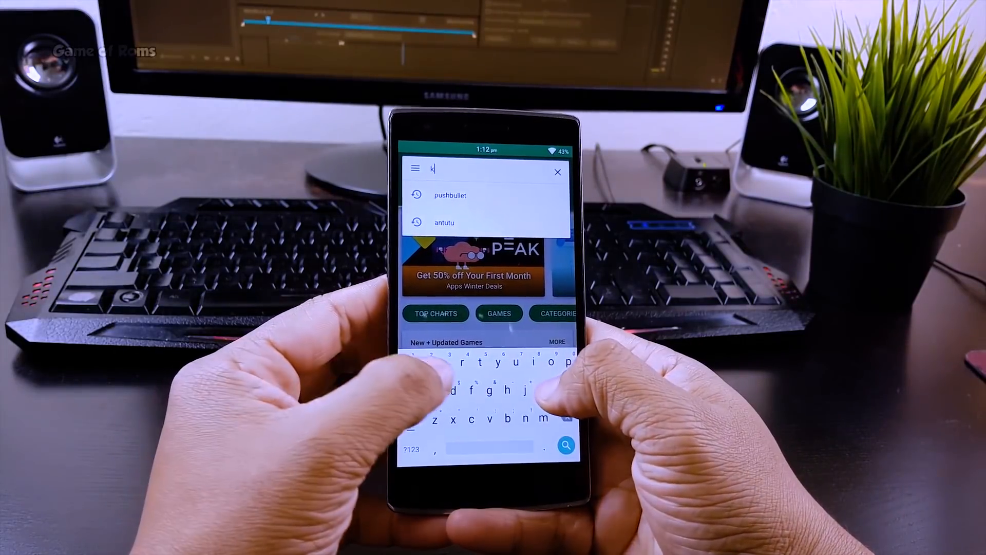
# Search the Play Store for 'kernel adiutor' and launch the installed Kernel Adiutor (ROOT)
pyautogui.write('ern')
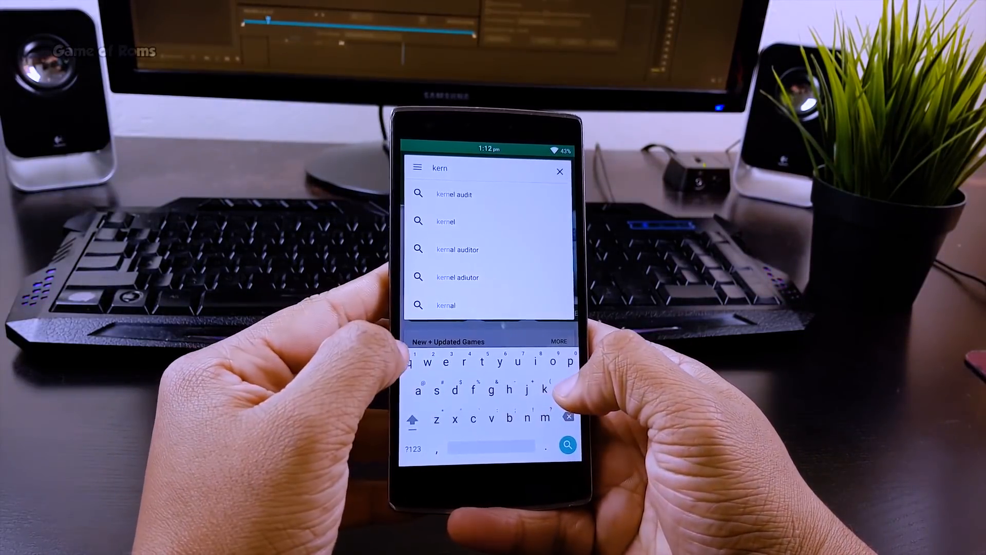
pyautogui.click(458, 278)
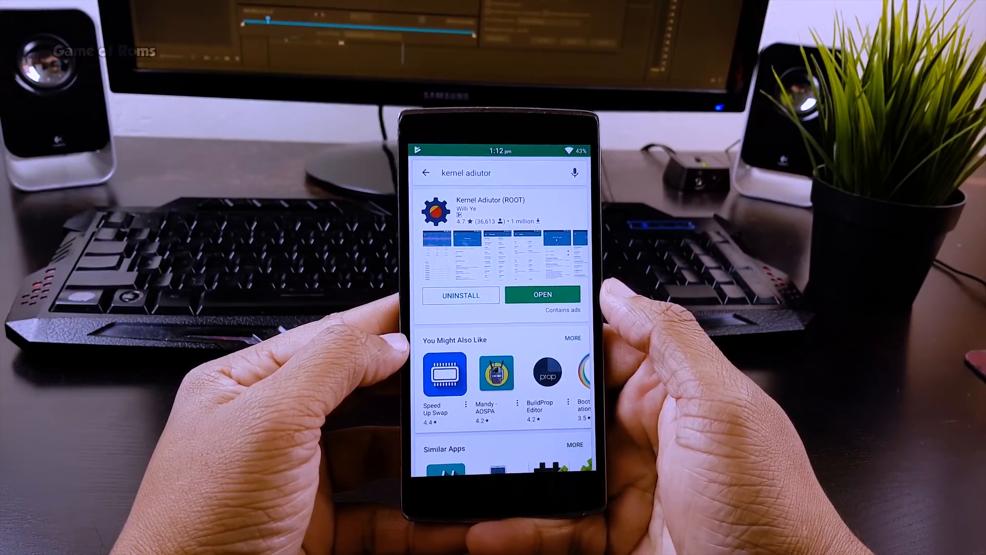
pyautogui.click(541, 295)
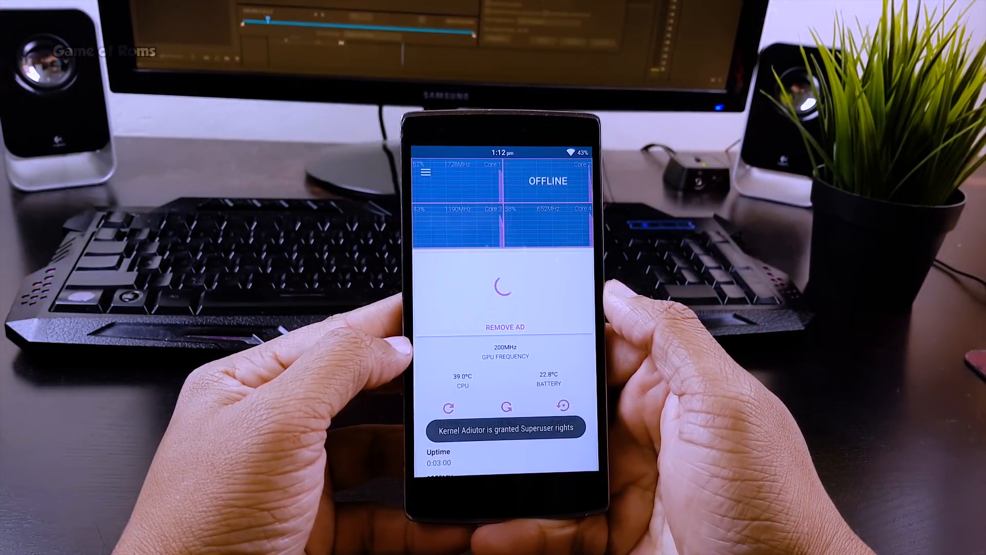
# Open the CPU page with Apply on boot enabled and scroll through the cores
pyautogui.click(425, 171)
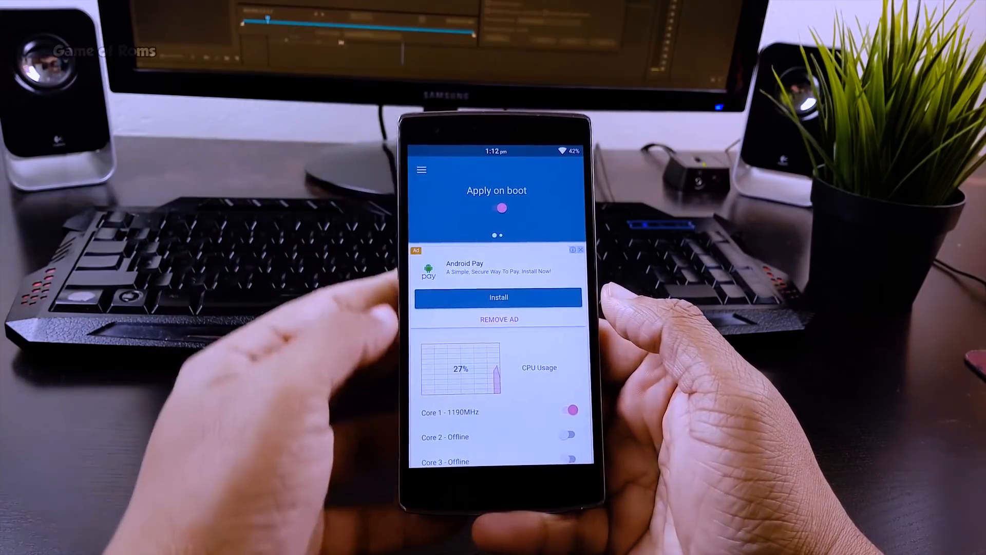
pyautogui.scroll(-3)
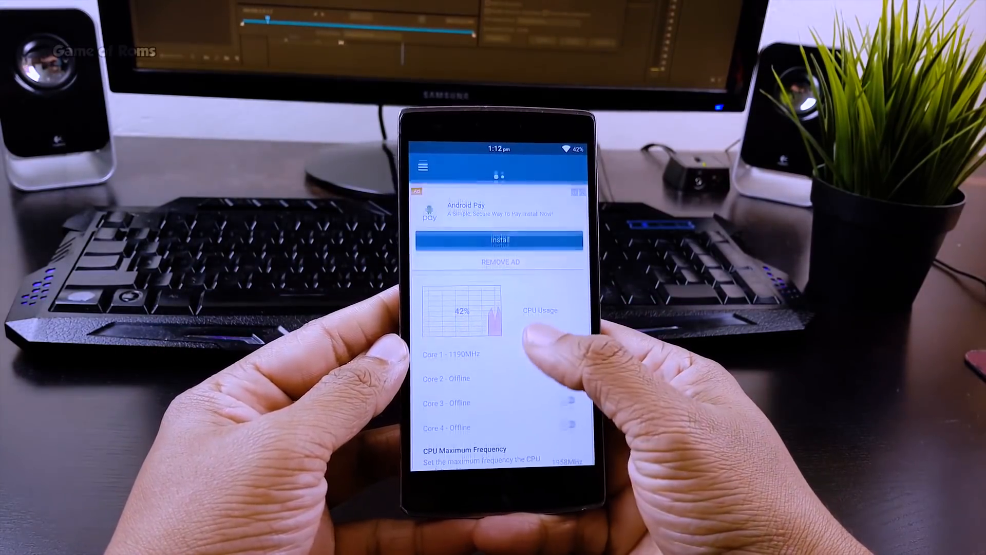
pyautogui.scroll(-3)
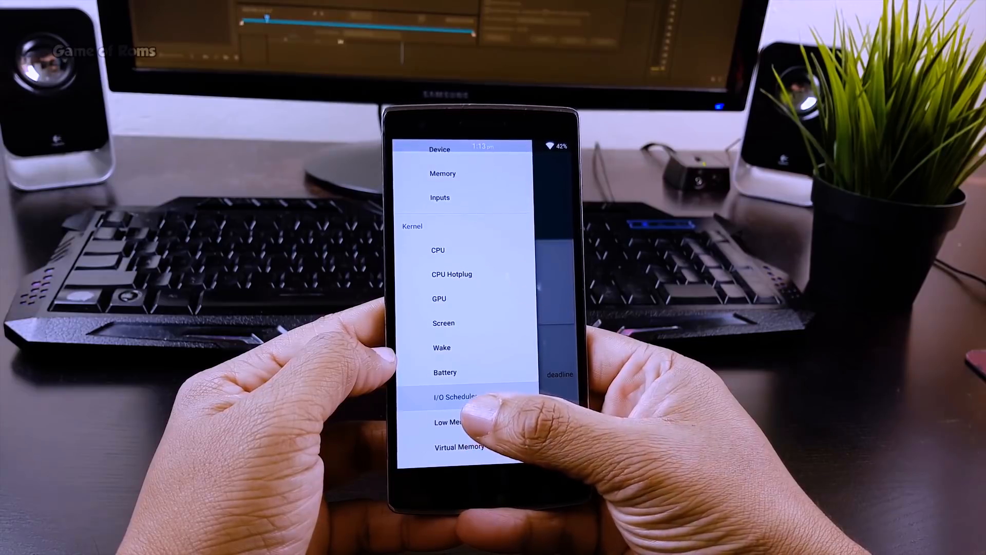
# Open Low Memory Killer and review the Foreground to Empty Applications thresholds
pyautogui.click(453, 421)
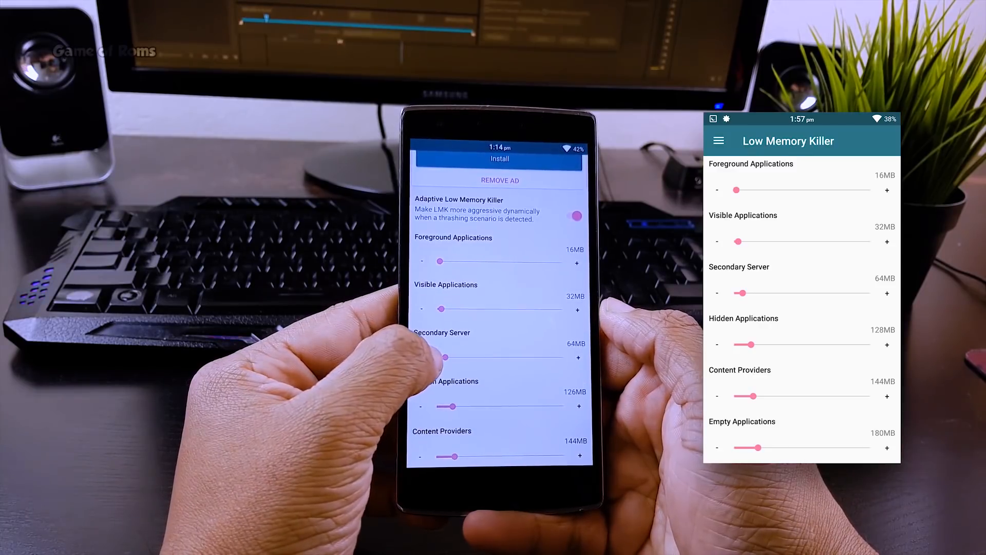
pyautogui.scroll(3)
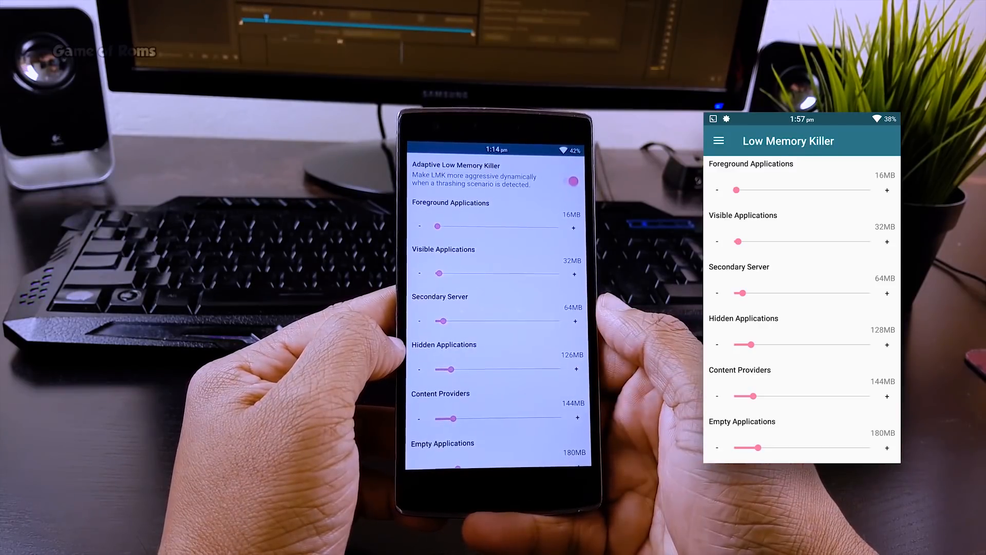